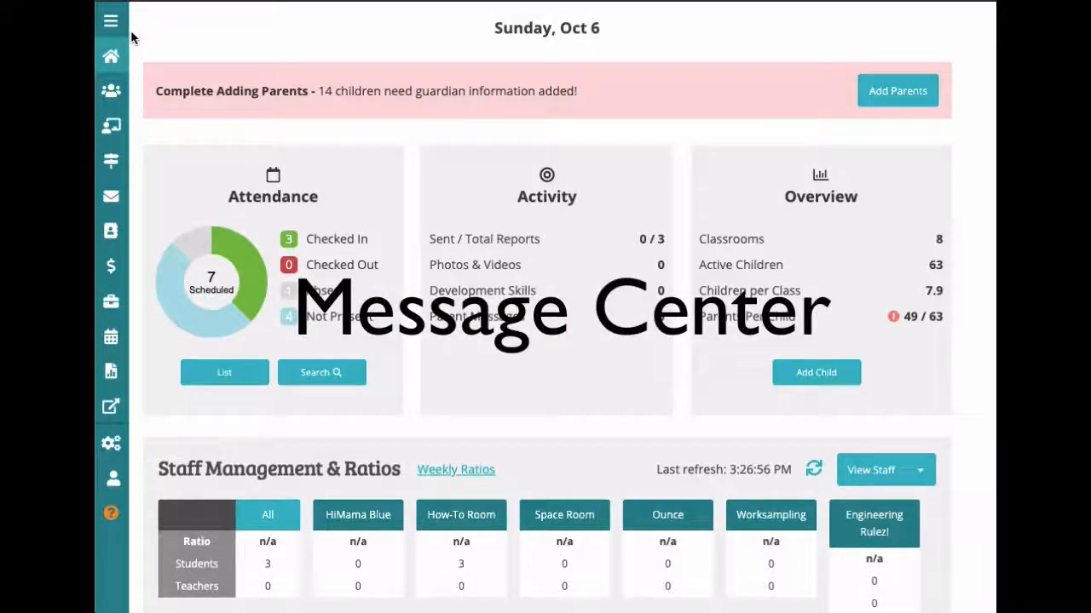
Open Messaging from the side menu to reach the Test Center inbox.
{"action": "left_click", "coordinate": [110, 20]}
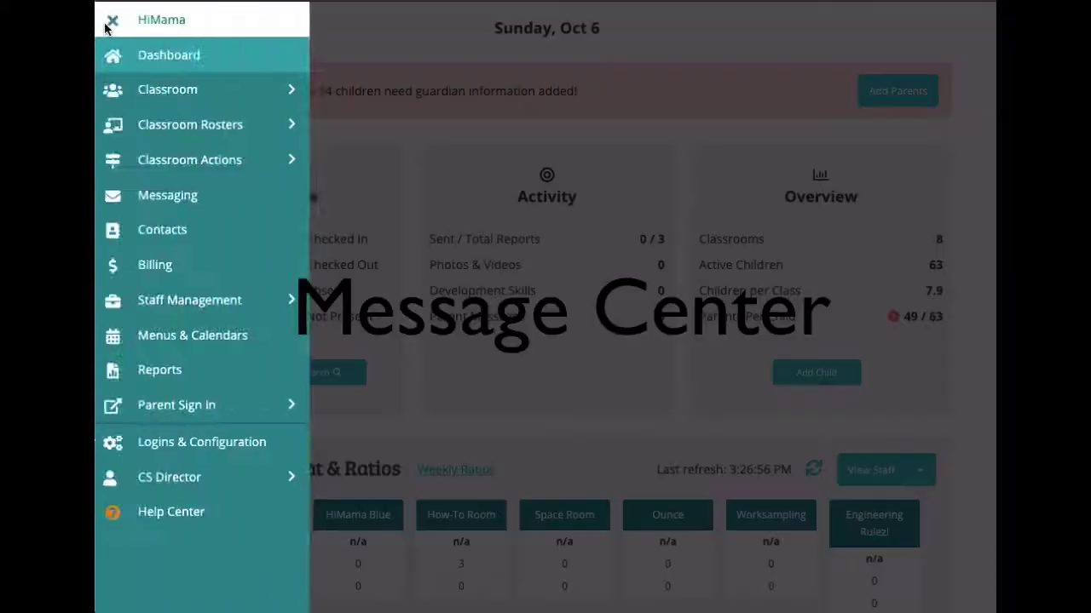
{"action": "left_click", "coordinate": [167, 195]}
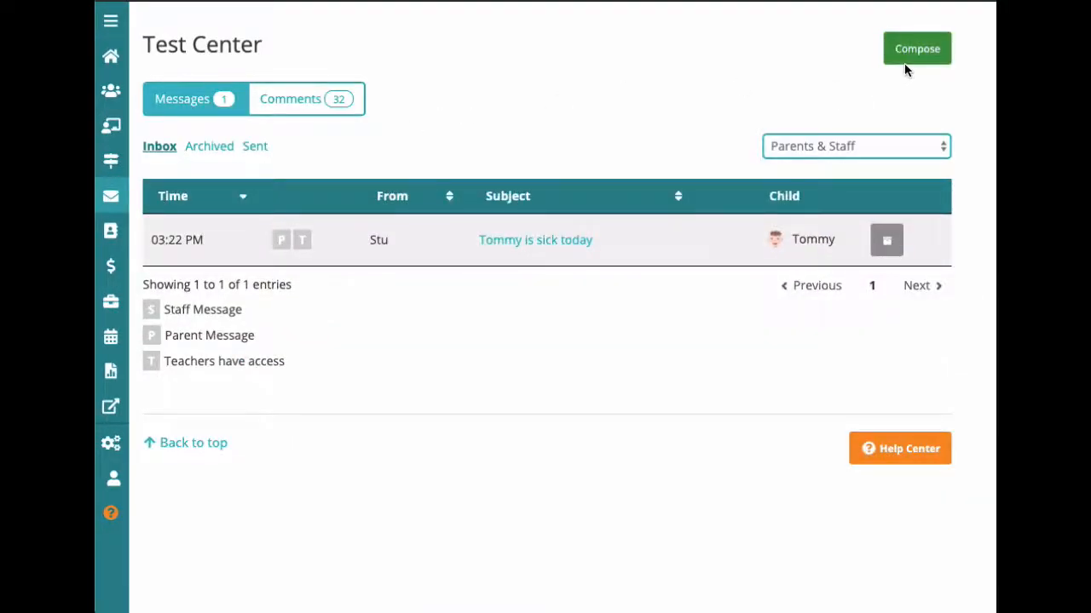
Start a new message with the Compose button.
{"action": "left_click", "coordinate": [917, 47]}
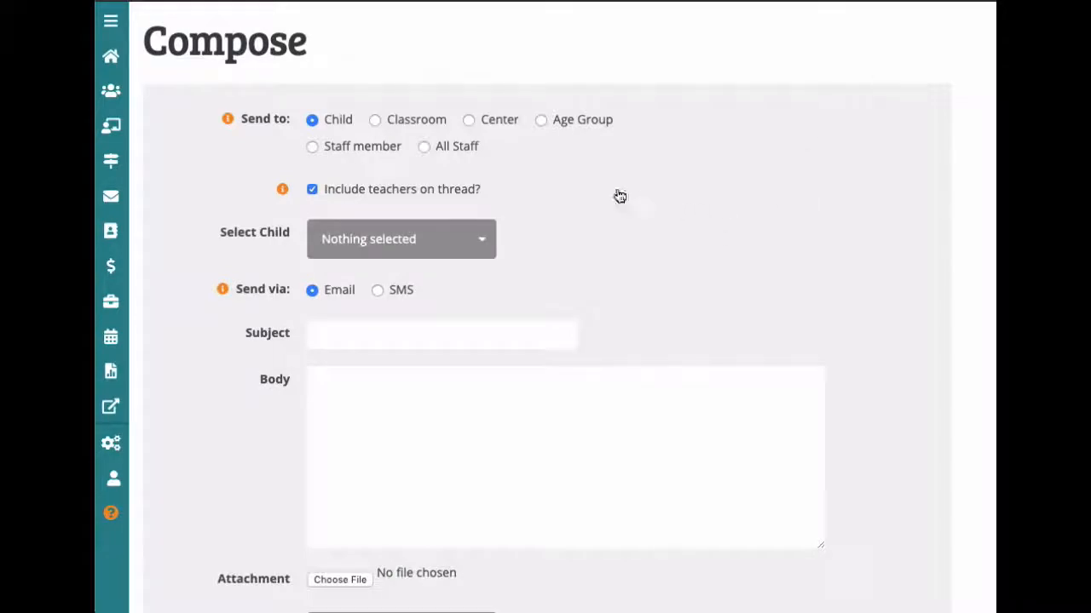
{"action": "mouse_move", "coordinate": [339, 130]}
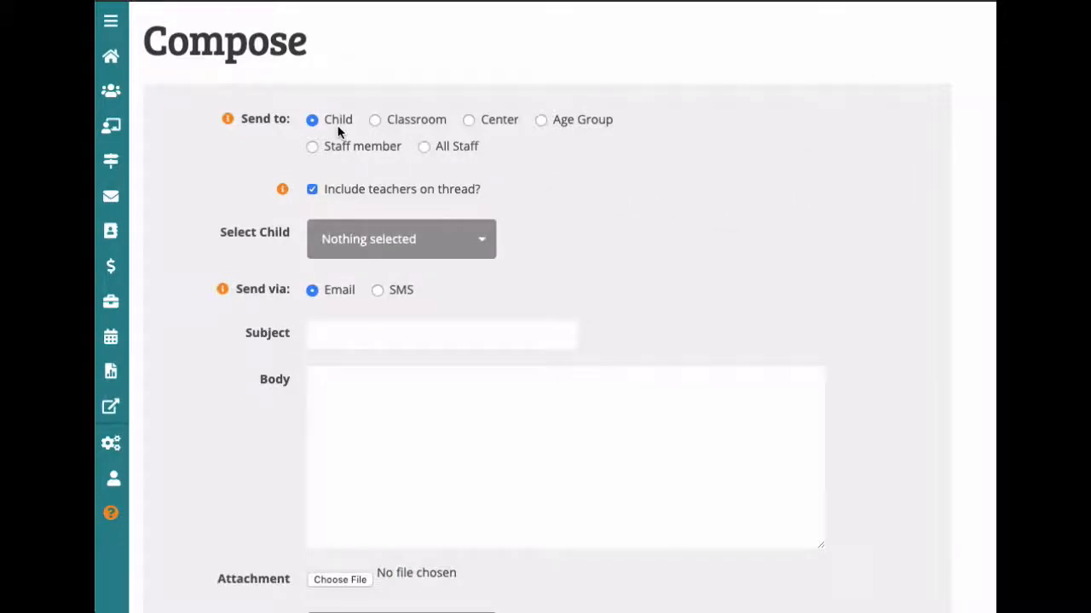
{"action": "mouse_move", "coordinate": [374, 127]}
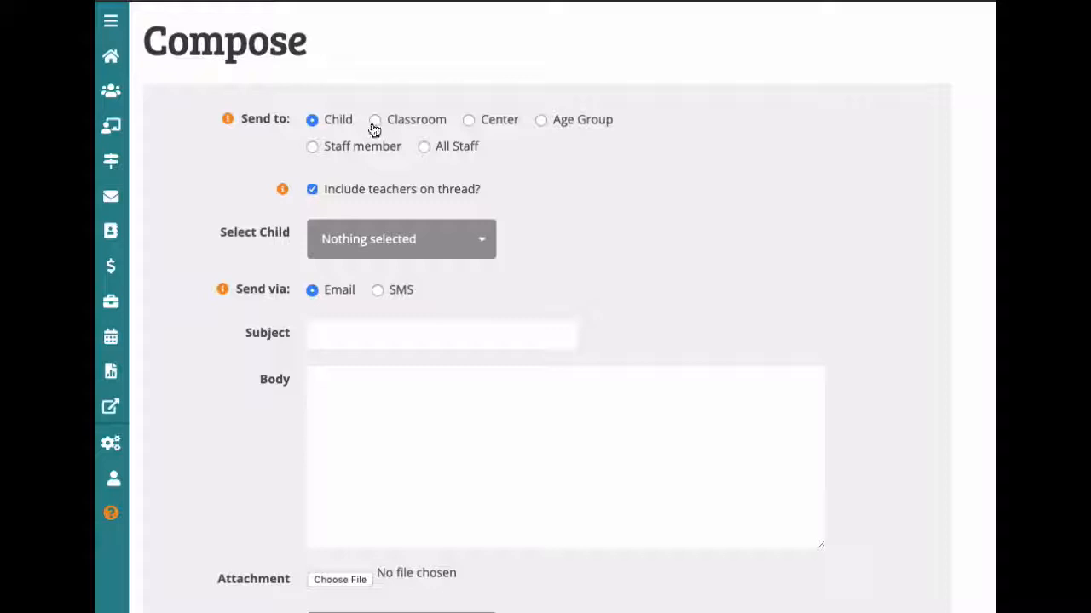
Set Send to Classroom, then Age Group, with Infant selected.
{"action": "left_click", "coordinate": [375, 119]}
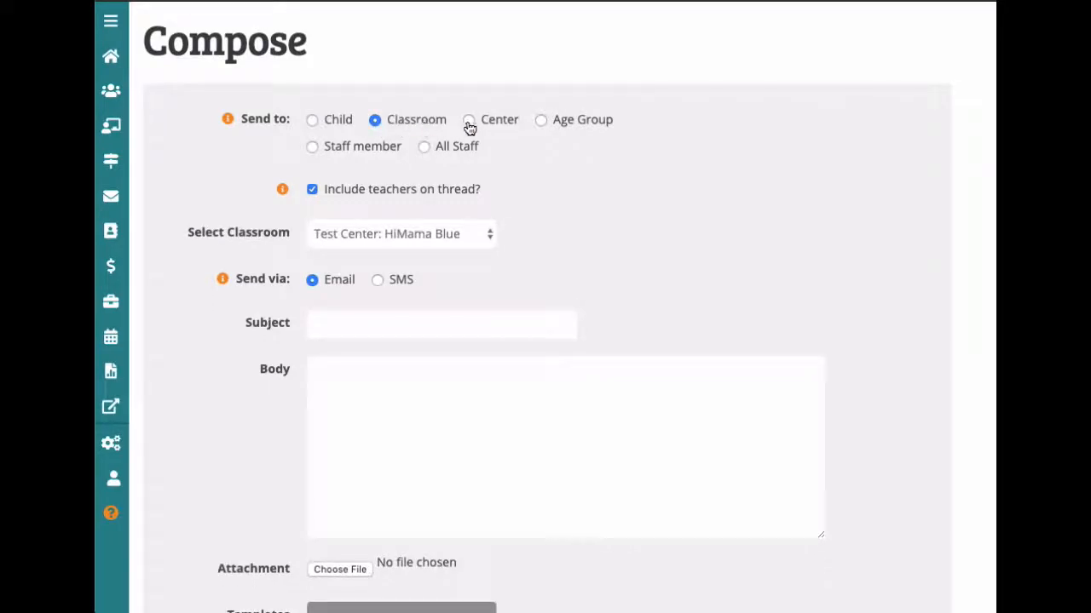
{"action": "left_click", "coordinate": [541, 120]}
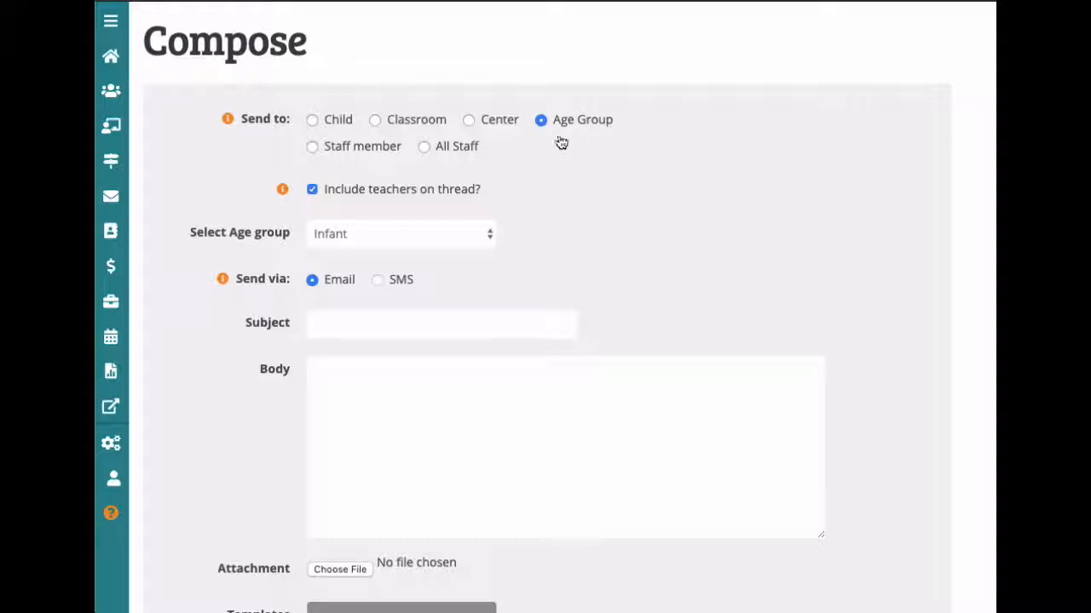
{"action": "mouse_move", "coordinate": [477, 203]}
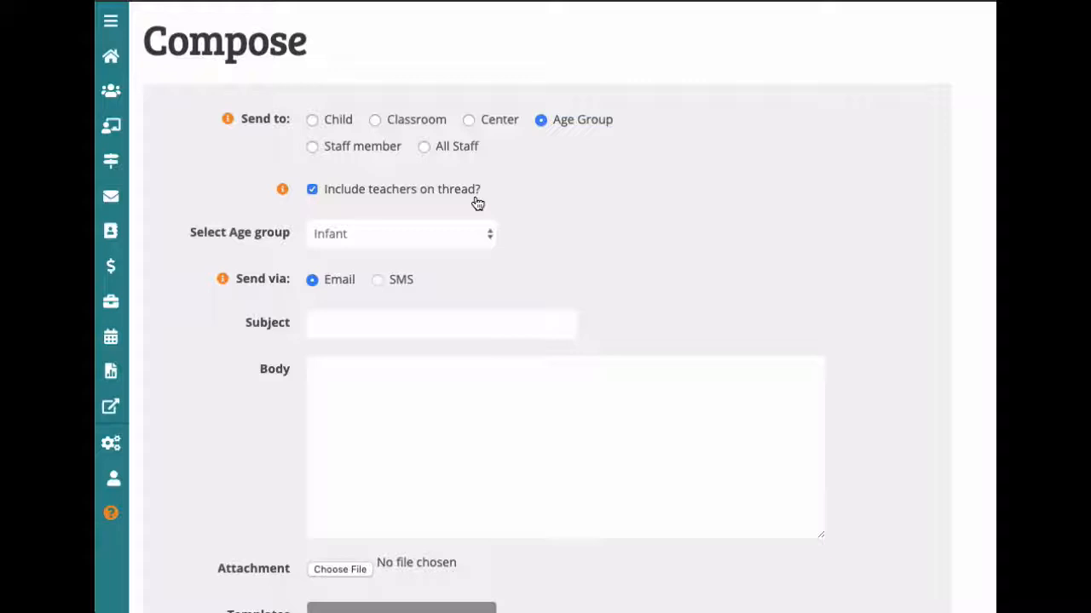
{"action": "mouse_move", "coordinate": [713, 386]}
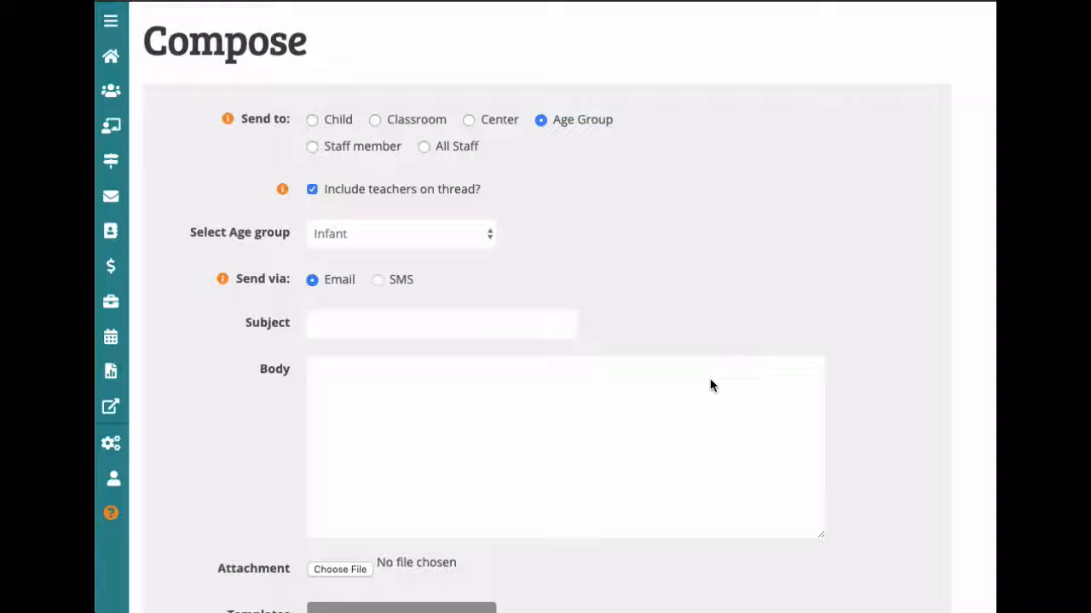
Address the message to the Test Center, try SMS, then return delivery to Email.
{"action": "left_click", "coordinate": [469, 119]}
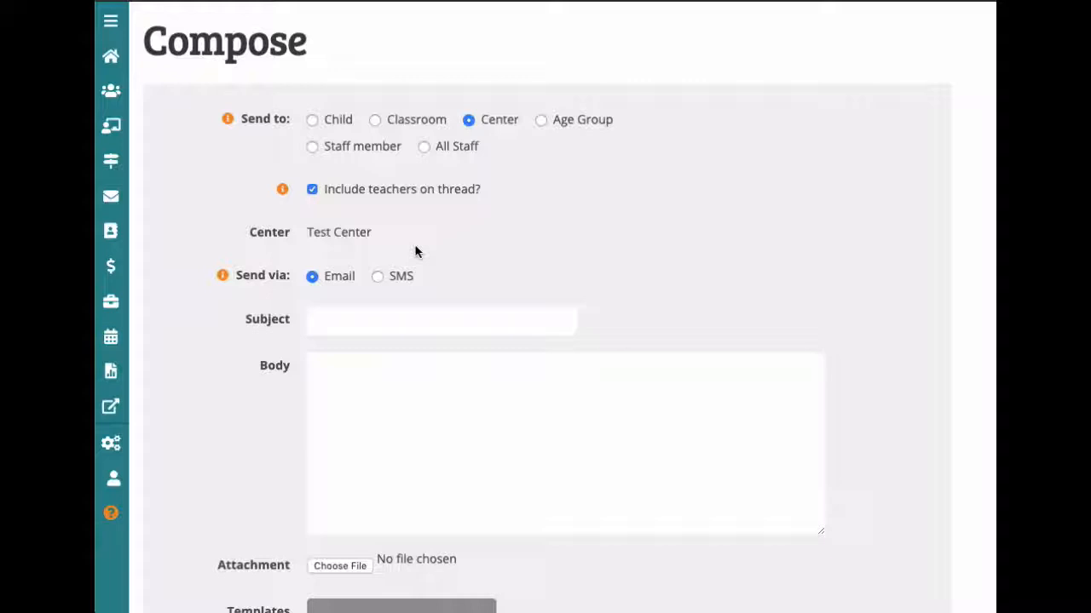
{"action": "left_click", "coordinate": [377, 276]}
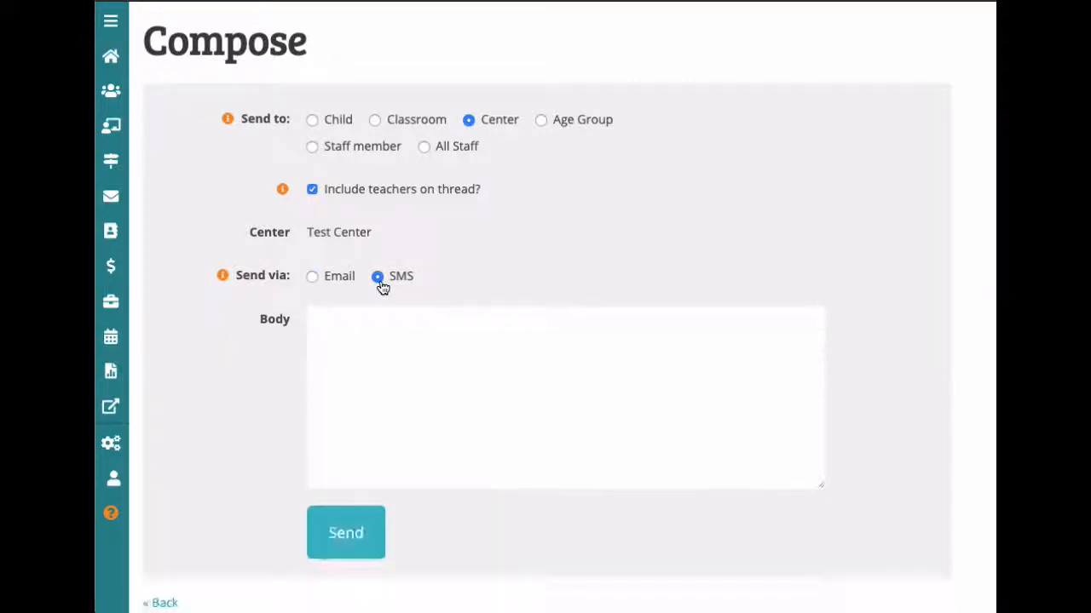
{"action": "mouse_move", "coordinate": [566, 266]}
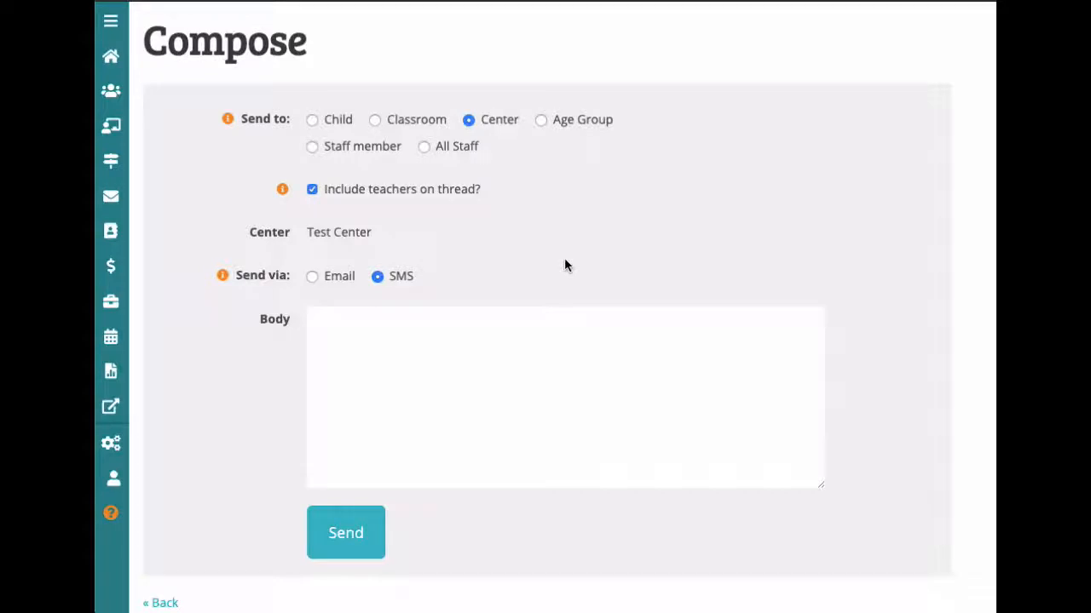
{"action": "left_click", "coordinate": [312, 276]}
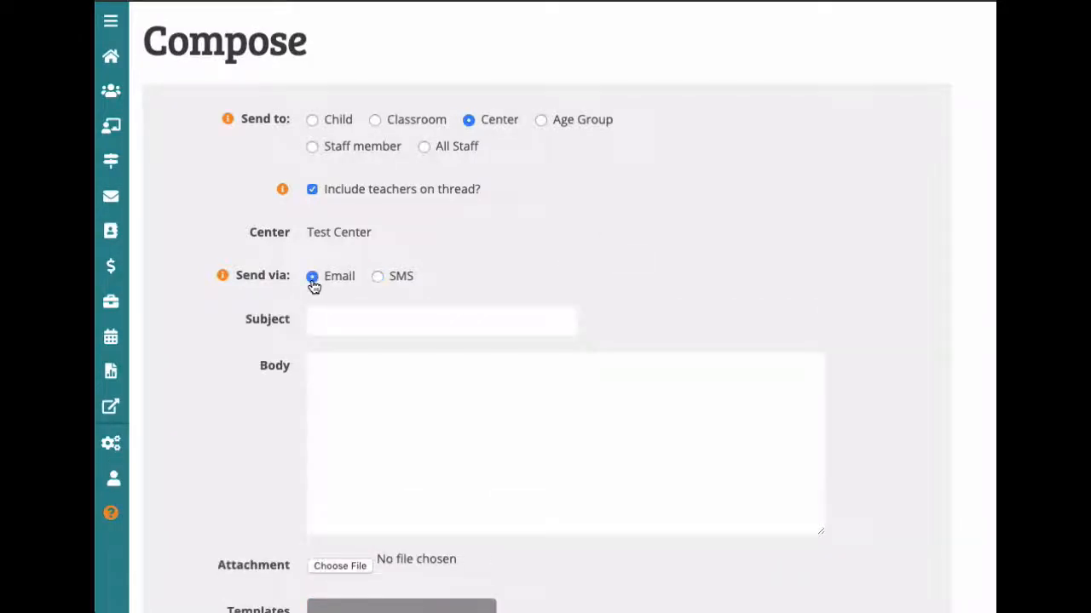
Open the Template Options dropdown to show Center Newsletter, Photo Day and Incident Report.
{"action": "scroll", "scroll_direction": "down", "scroll_amount": 3}
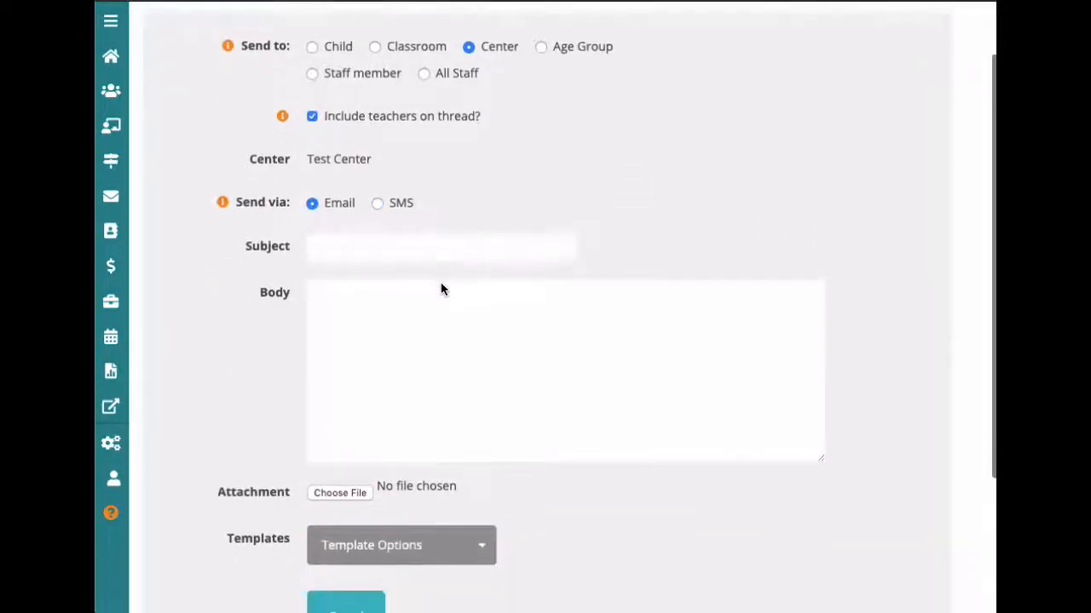
{"action": "scroll", "scroll_direction": "down", "scroll_amount": 3}
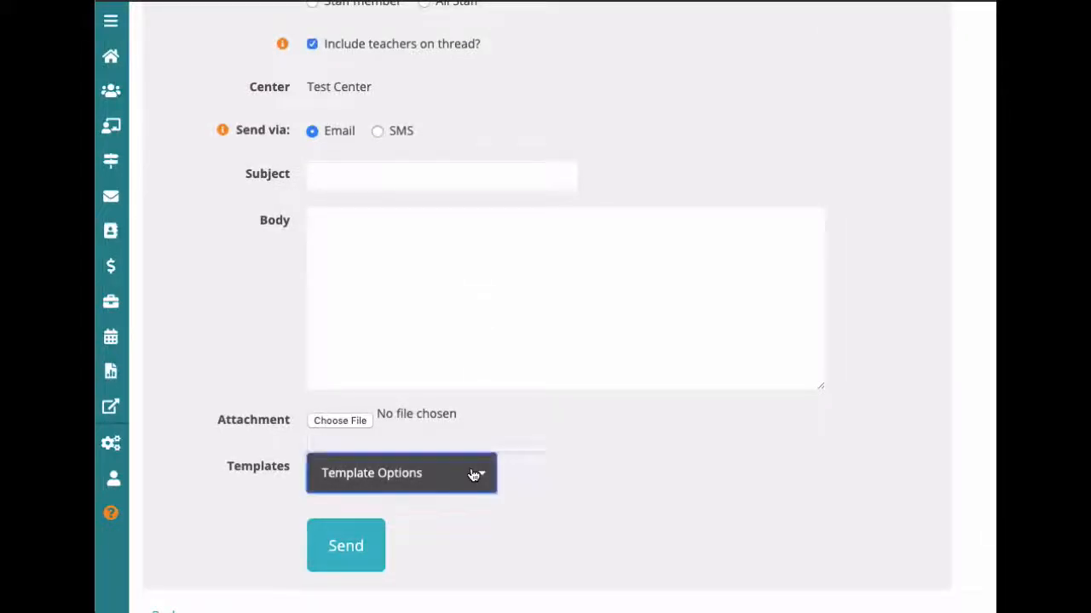
{"action": "left_click", "coordinate": [400, 474]}
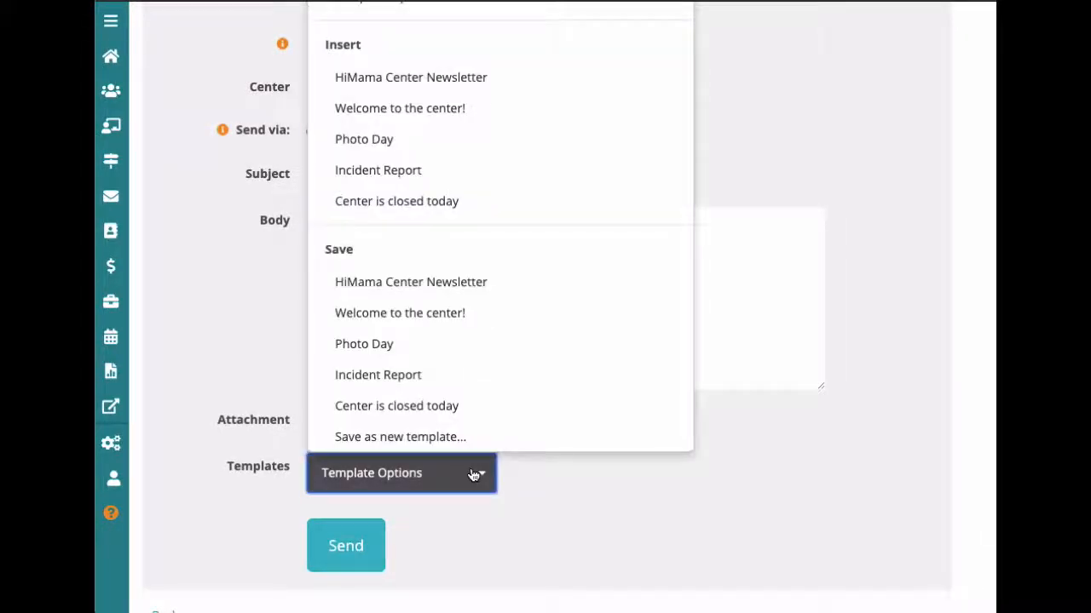